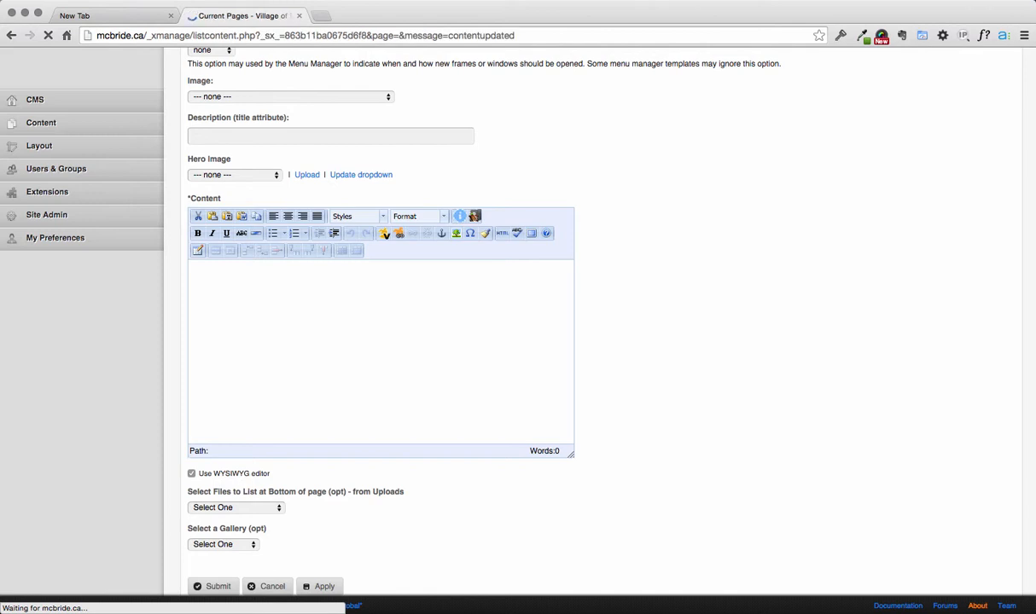
- Submit the edited page and scroll down through the Current Pages list
{"action": "left_click", "coordinate": [219, 587]}
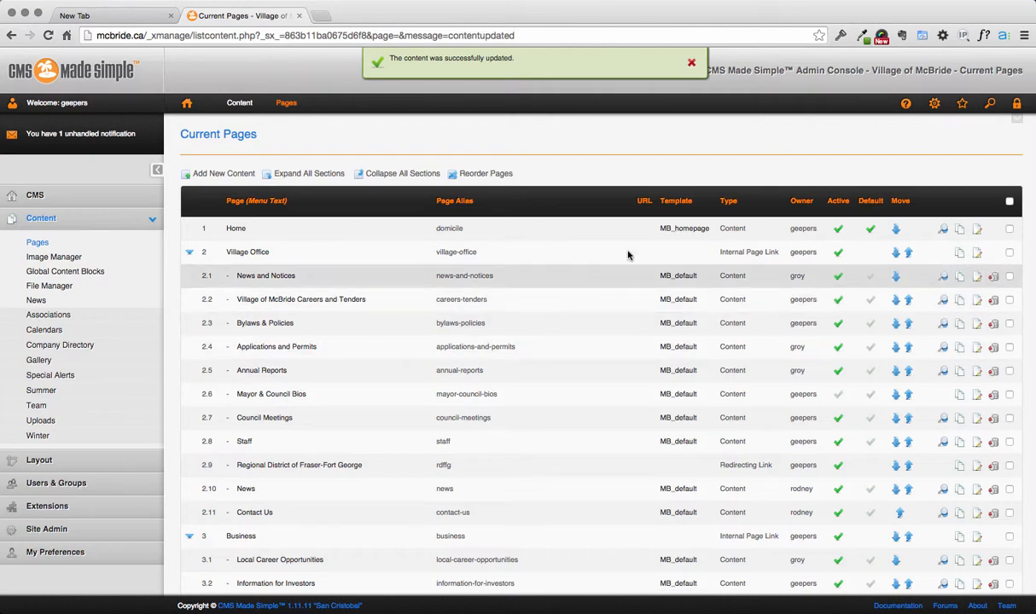
{"action": "mouse_move", "coordinate": [568, 181]}
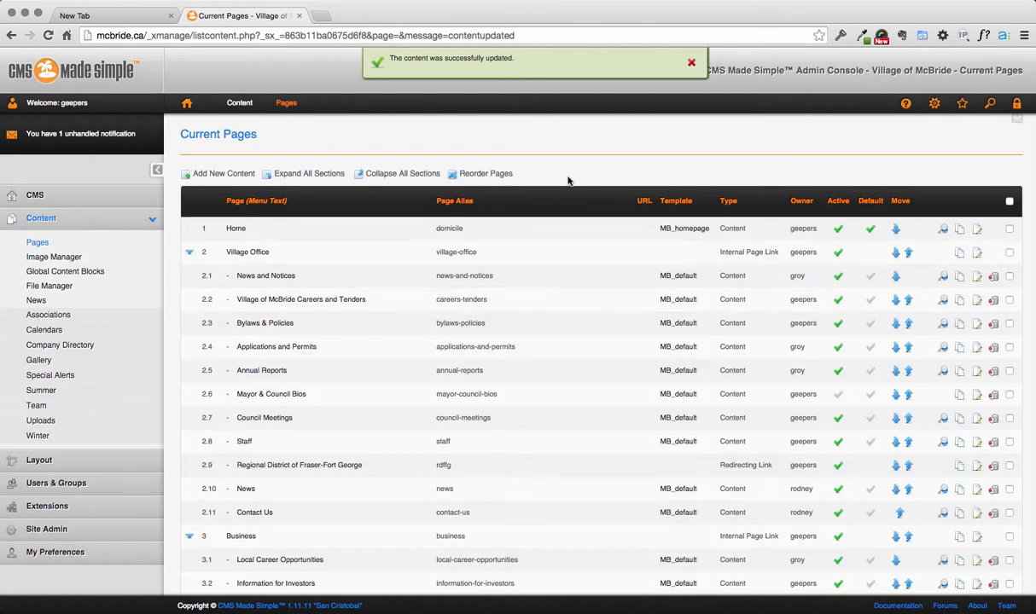
{"action": "scroll", "scroll_direction": "down", "scroll_amount": 3}
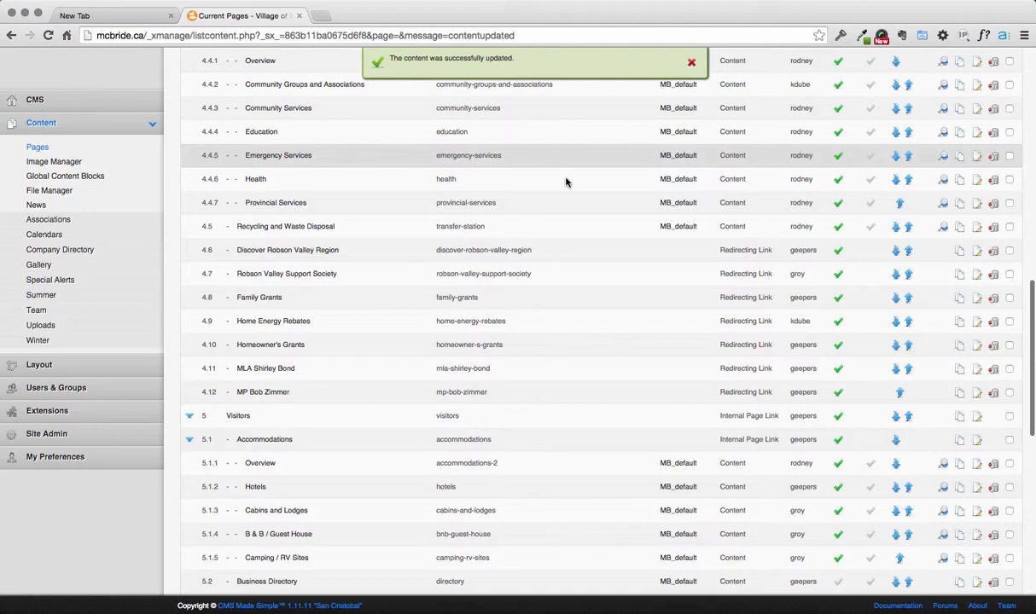
{"action": "scroll", "scroll_direction": "down", "scroll_amount": 3}
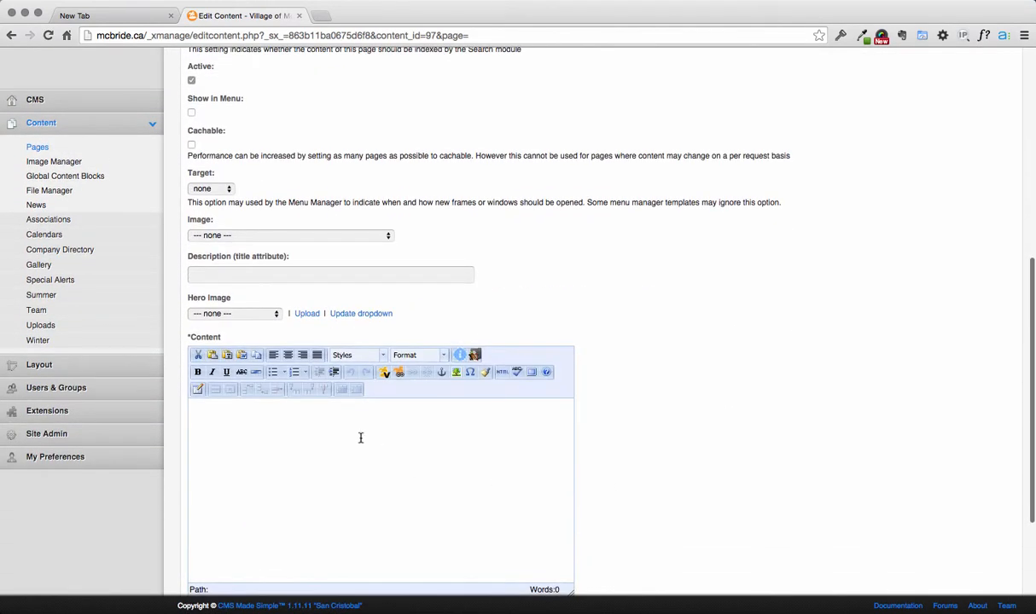
{"action": "mouse_move", "coordinate": [371, 435]}
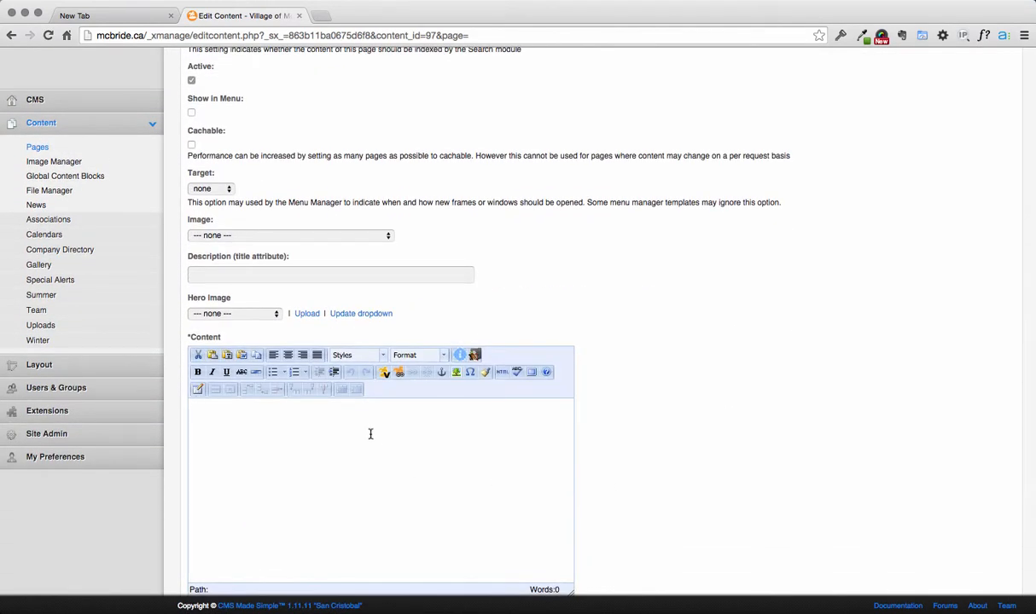
- Enter the text 'This is a paragraph' in the page's Content editor
{"action": "type", "text": "This is p"}
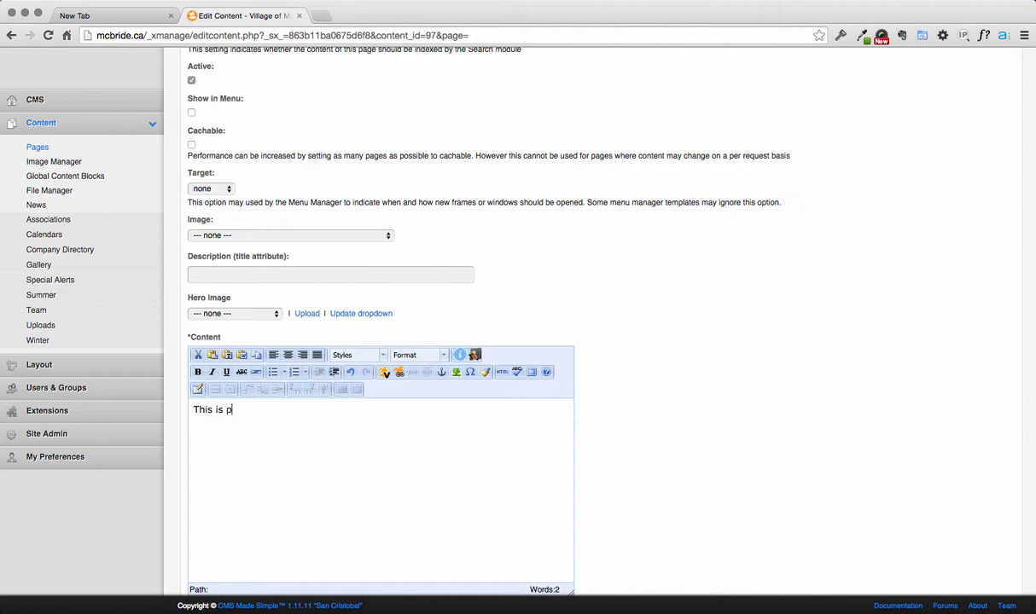
{"action": "type", "text": "a para"}
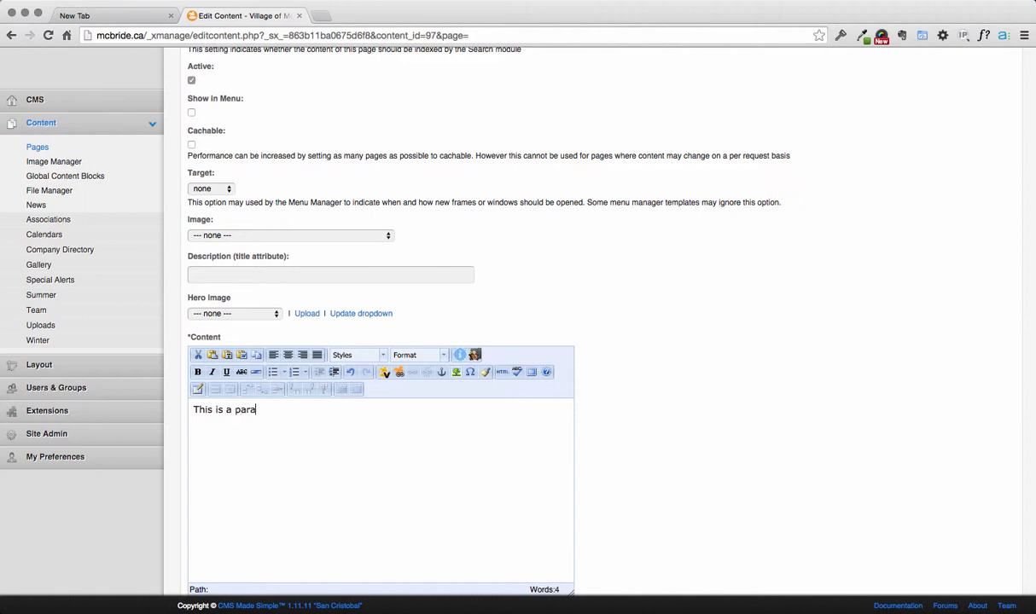
{"action": "type", "text": "graph"}
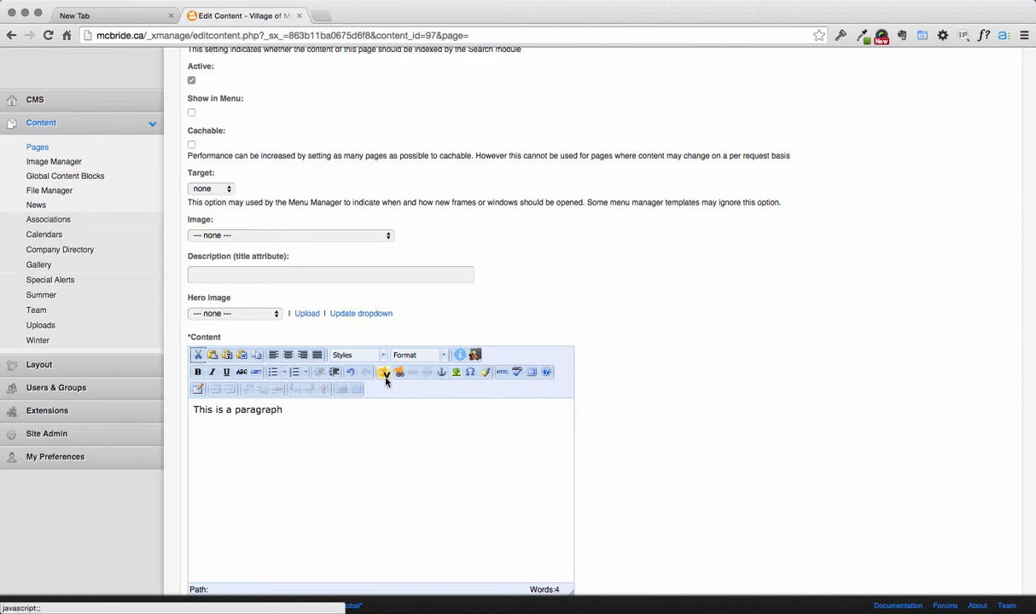
{"action": "mouse_move", "coordinate": [385, 372]}
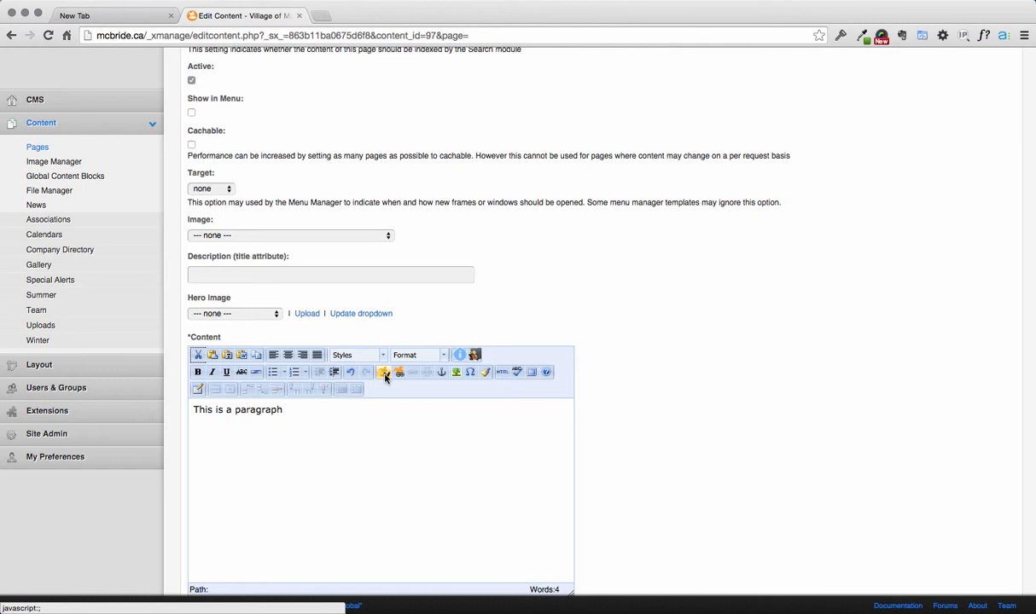
- Insert an empty {icons icon=} tag after the paragraph from the CMS tags dropdown
{"action": "left_click", "coordinate": [385, 372]}
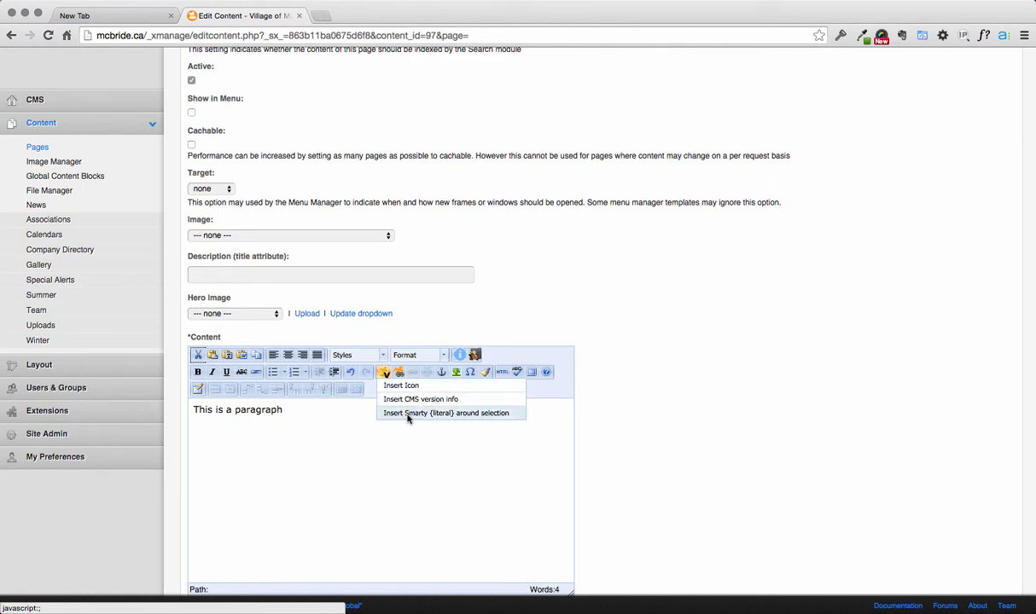
{"action": "mouse_move", "coordinate": [400, 386]}
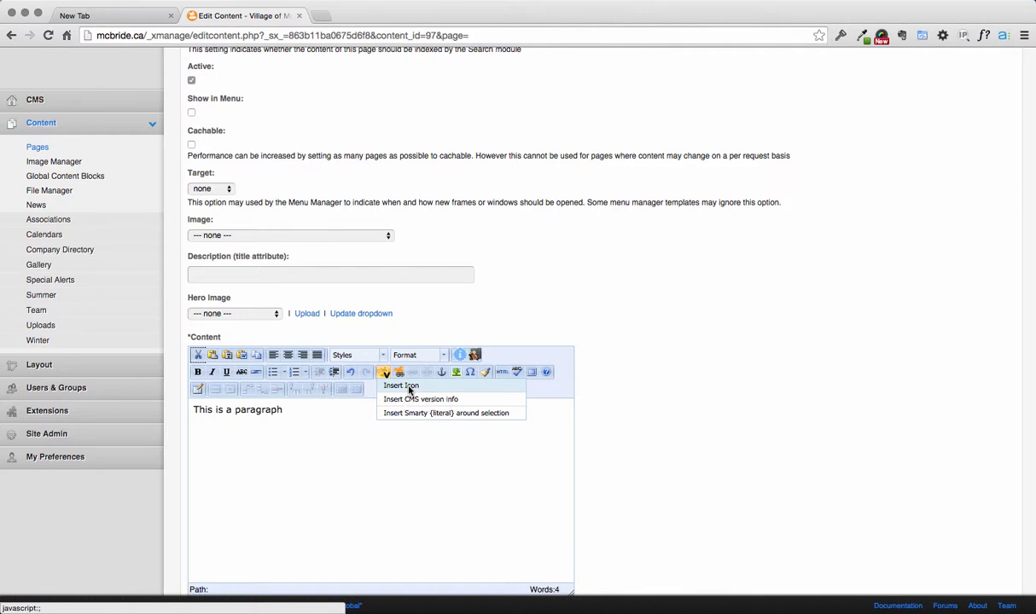
{"action": "left_click", "coordinate": [401, 386]}
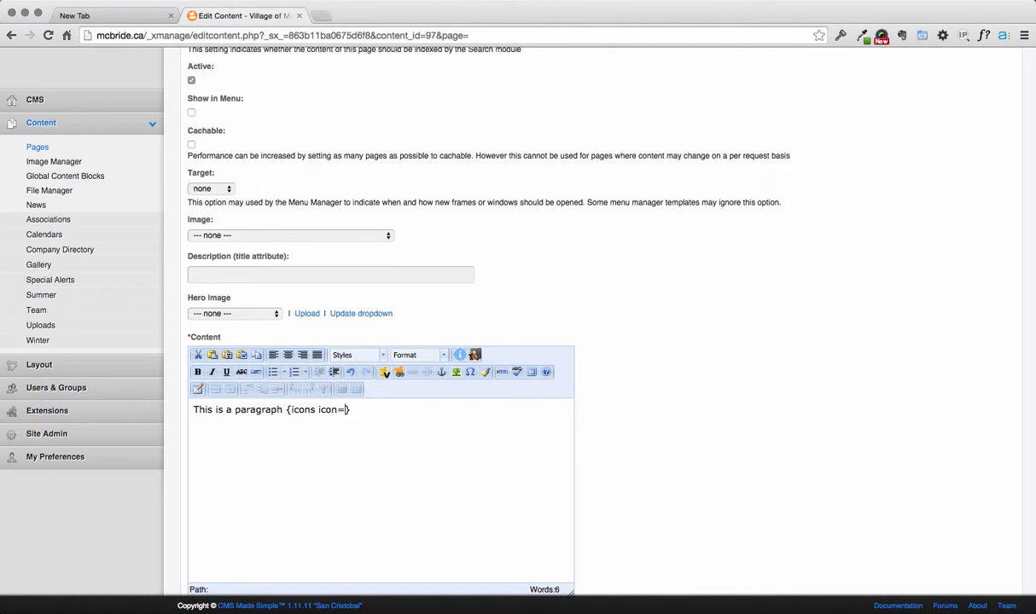
- Set the tag to {icons icon='external-link'} and check the live page shows the icon
{"action": "type", "text": "external-link"}
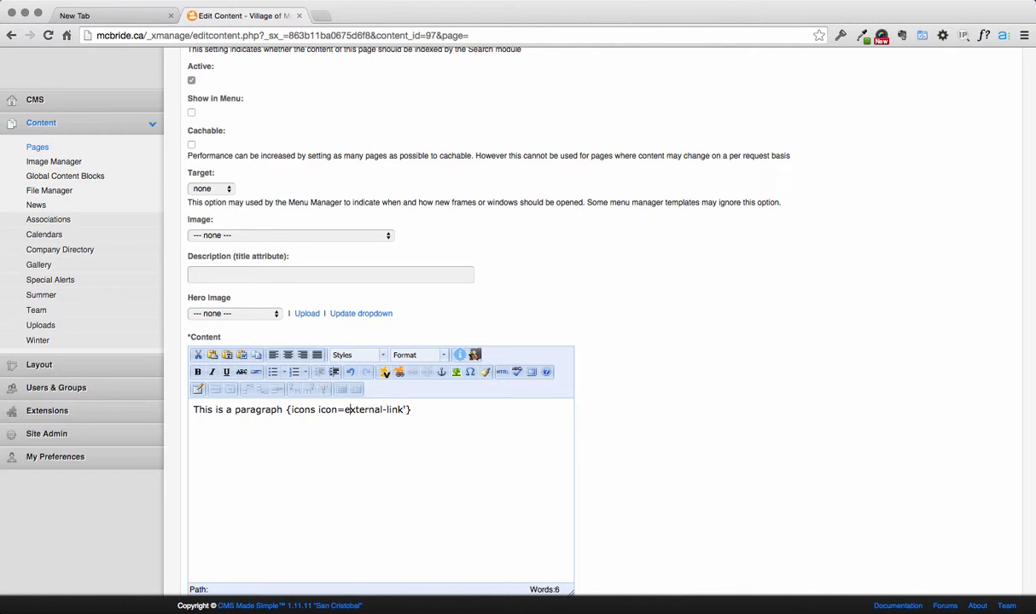
{"action": "type", "text": "'"}
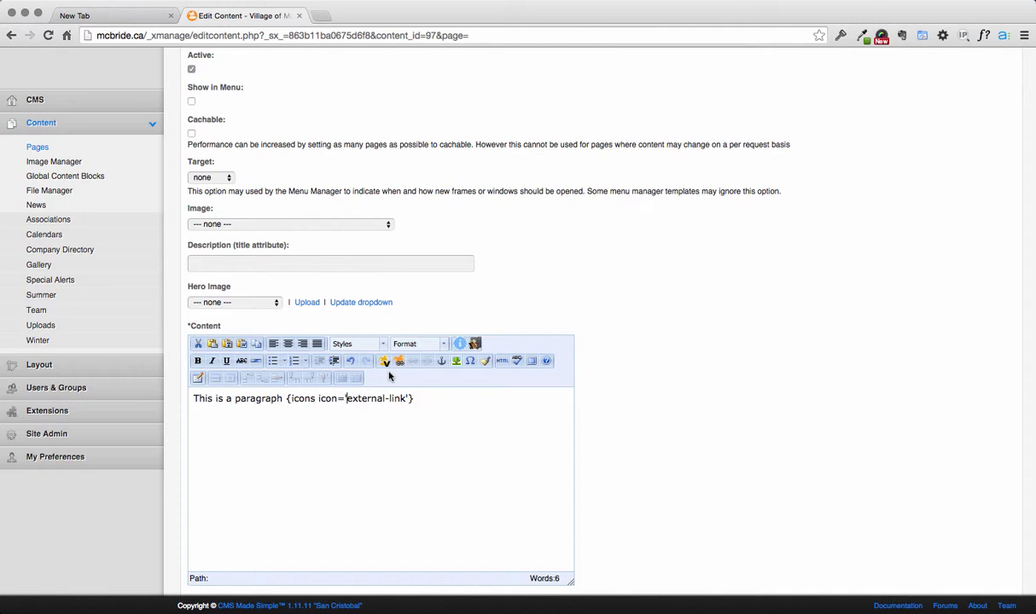
{"action": "scroll", "scroll_direction": "down", "scroll_amount": 3}
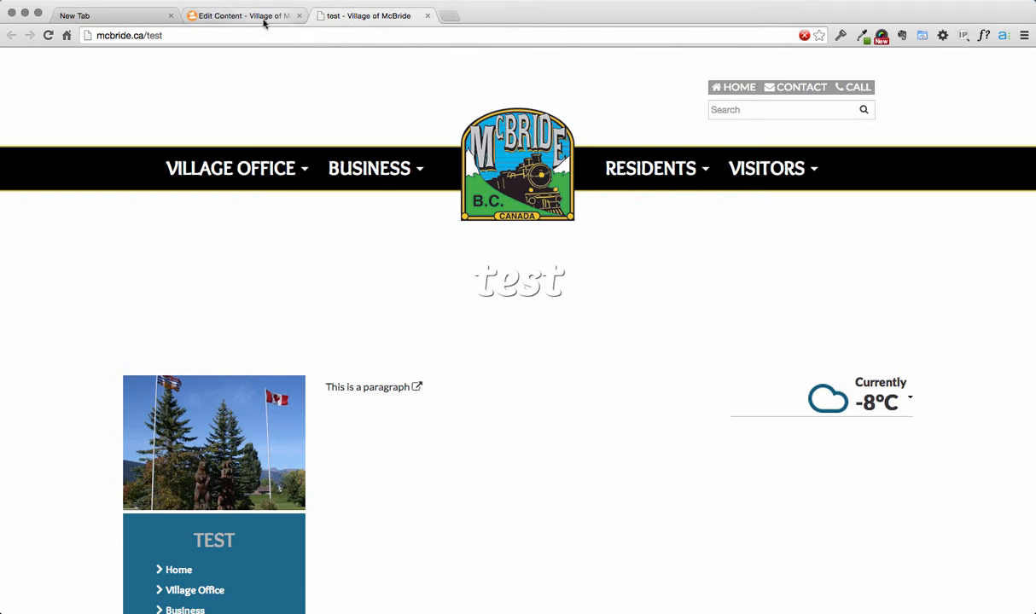
- Return to the Edit Content tab and go to the Site User's Guide
{"action": "left_click", "coordinate": [238, 16]}
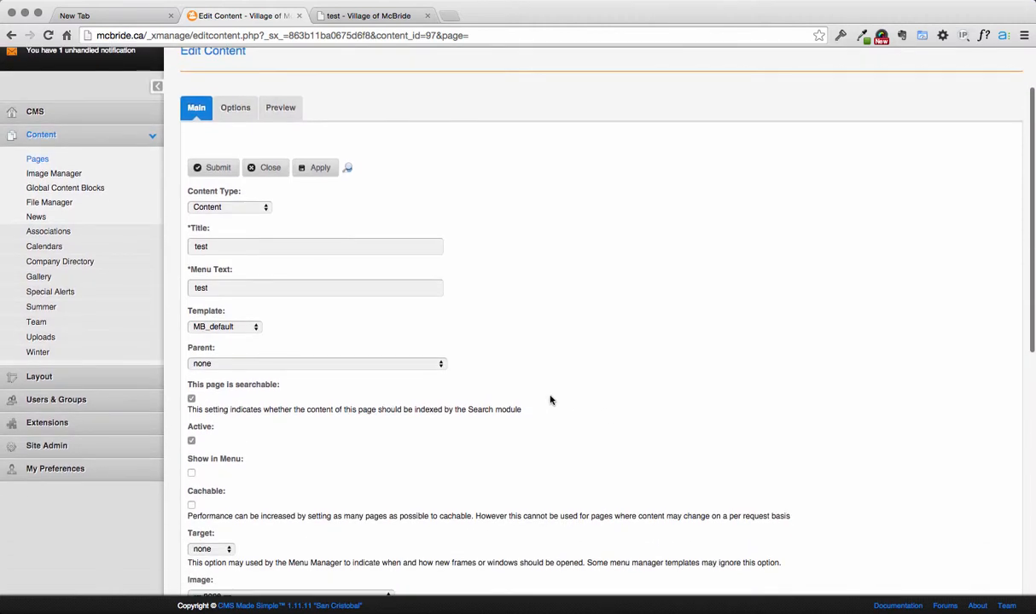
{"action": "scroll", "scroll_direction": "down", "scroll_amount": 3}
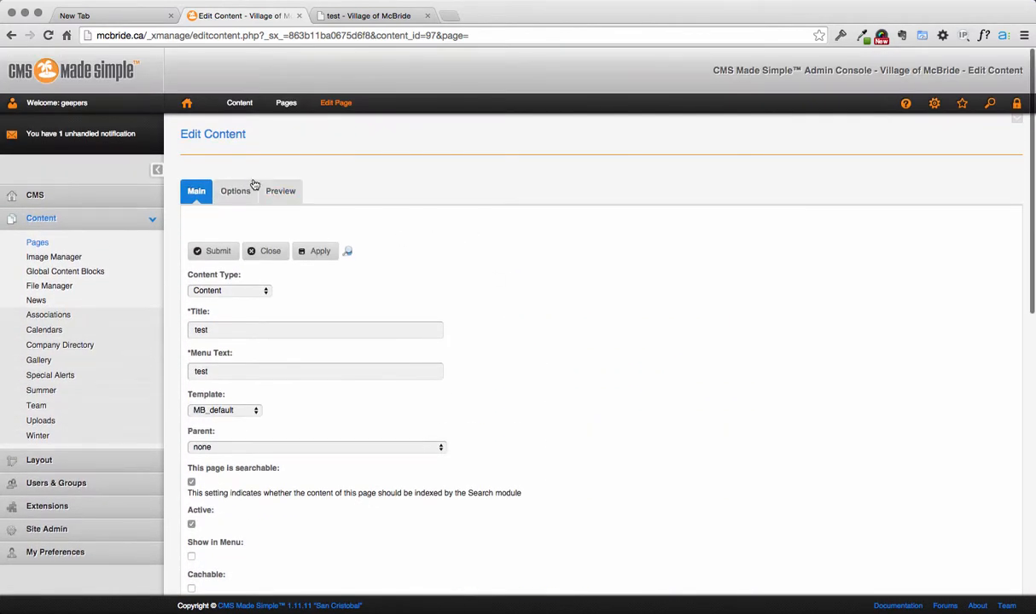
{"action": "left_click", "coordinate": [34, 195]}
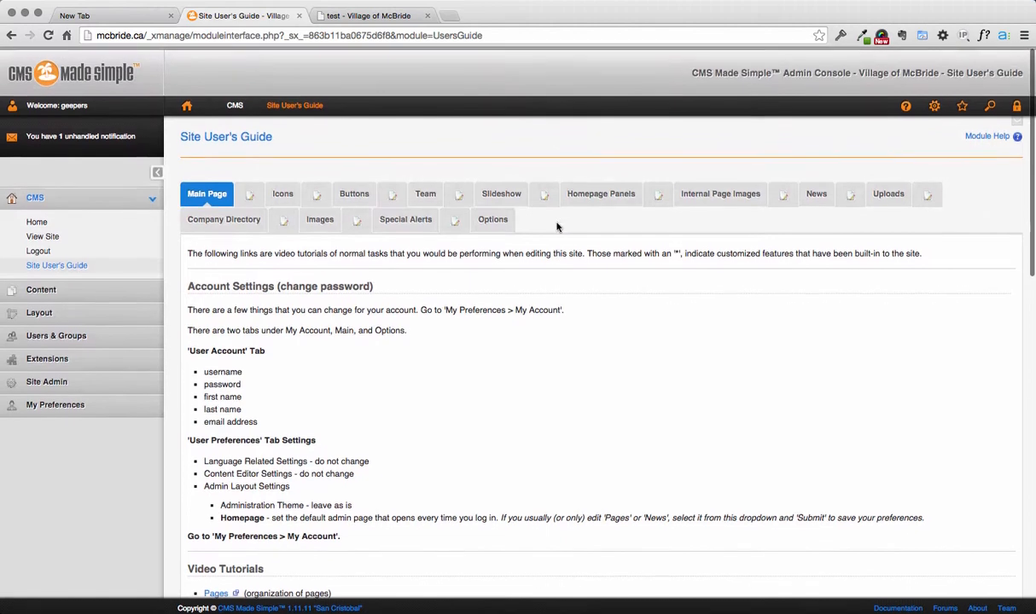
- Show the guide's Icons section listing icon names and tag syntax
{"action": "left_click", "coordinate": [283, 192]}
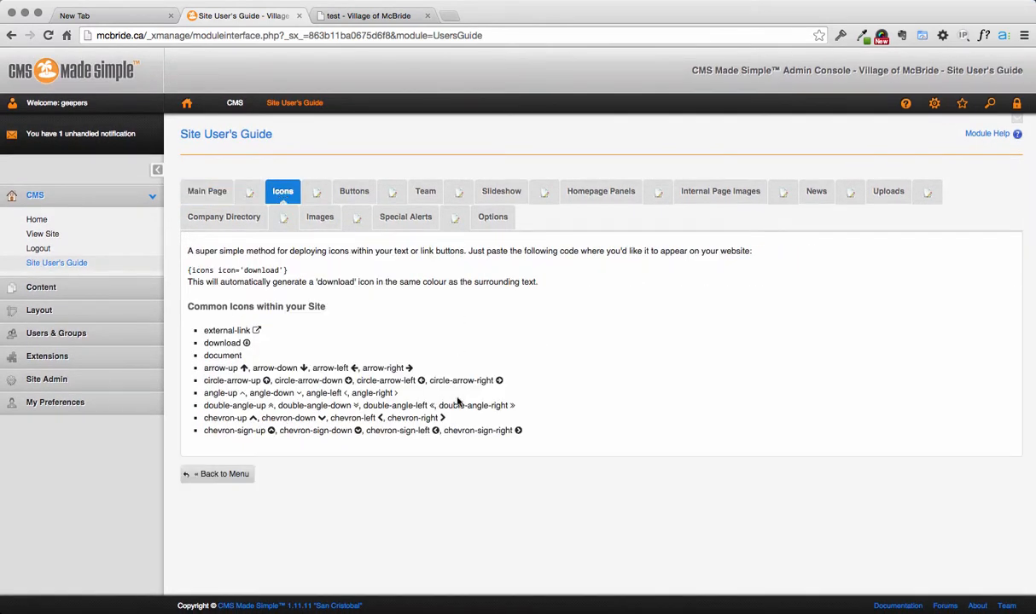
{"action": "left_click", "coordinate": [284, 191]}
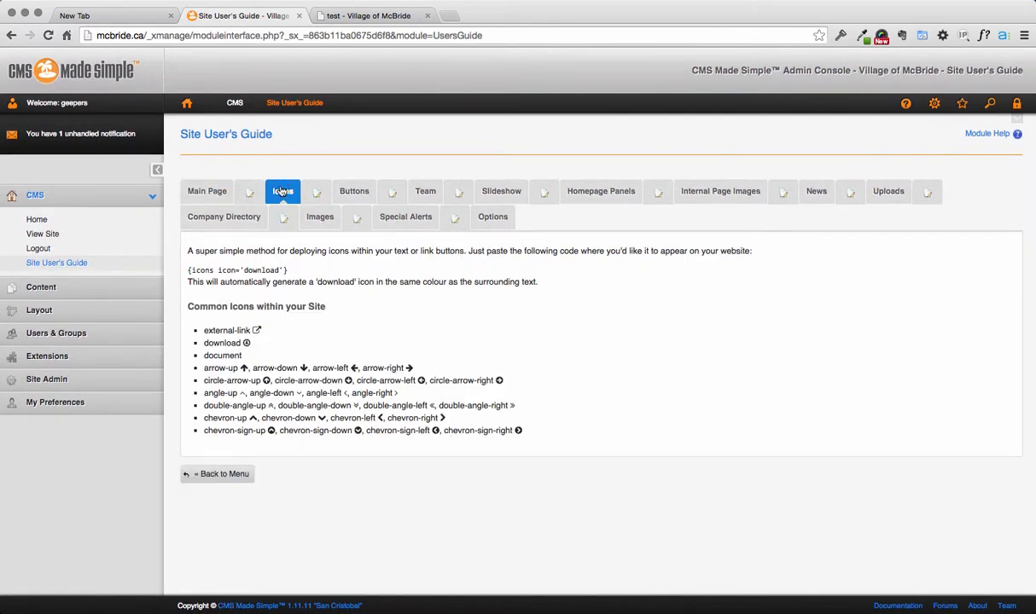